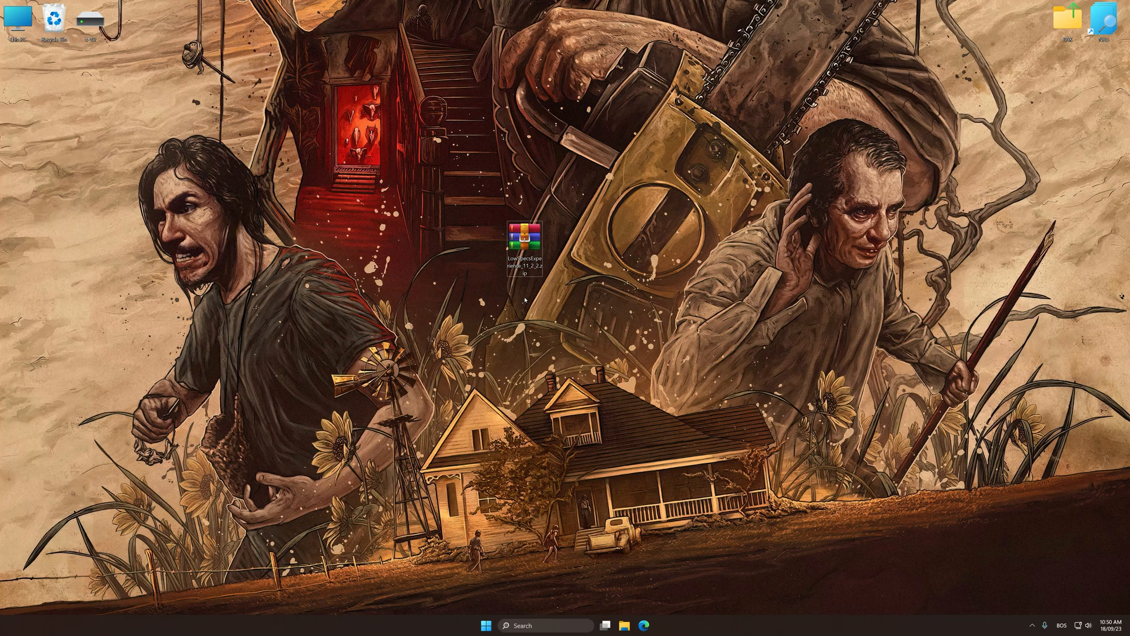
Step: Extract the Low Specs Experience archive in place on the desktop
right_click(523, 237)
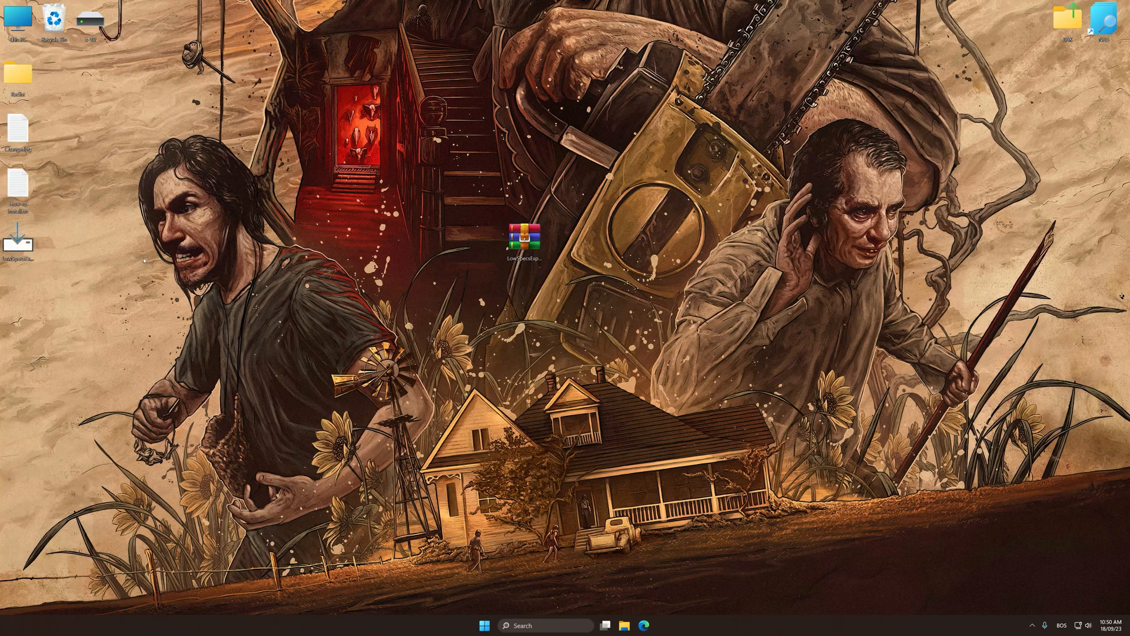
Step: Run the installer keeping both desktop shortcuts and launch Low Specs Experience to its welcome page
double_click(520, 245)
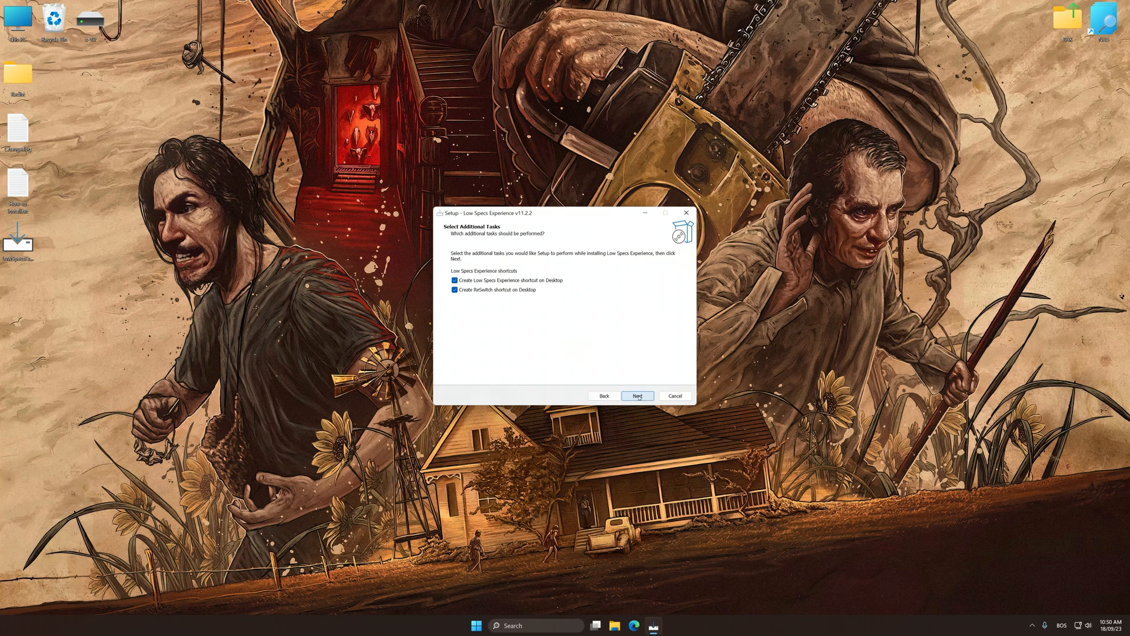
left_click(638, 395)
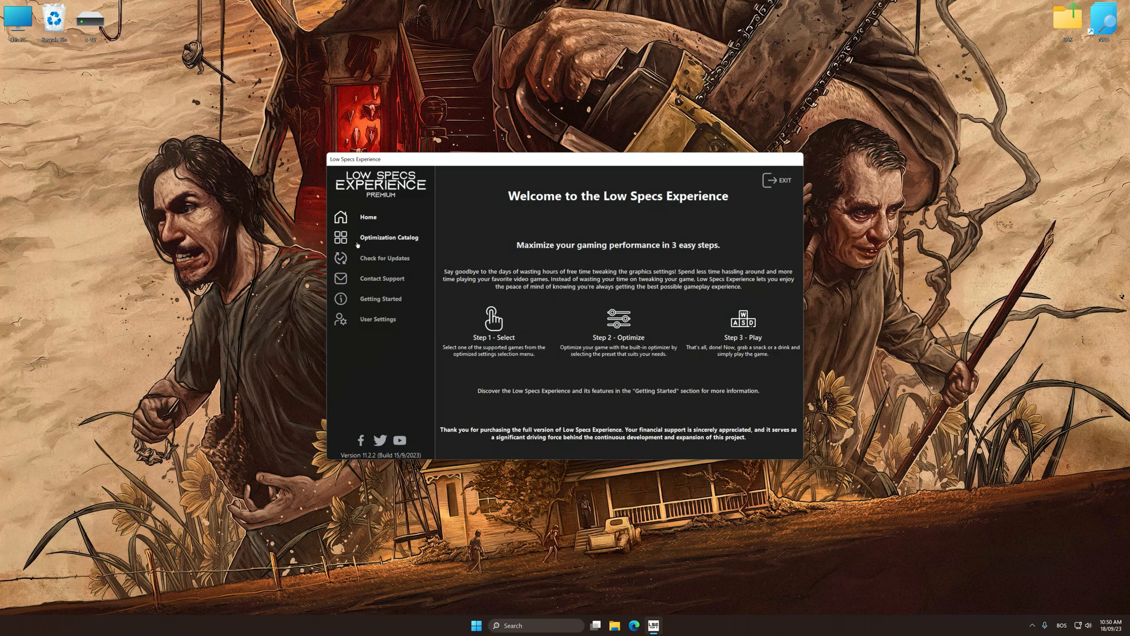
Step: Load The Texas Chain Saw Massacre's optimization package from the Optimization Catalog and confirm it is supported
left_click(389, 236)
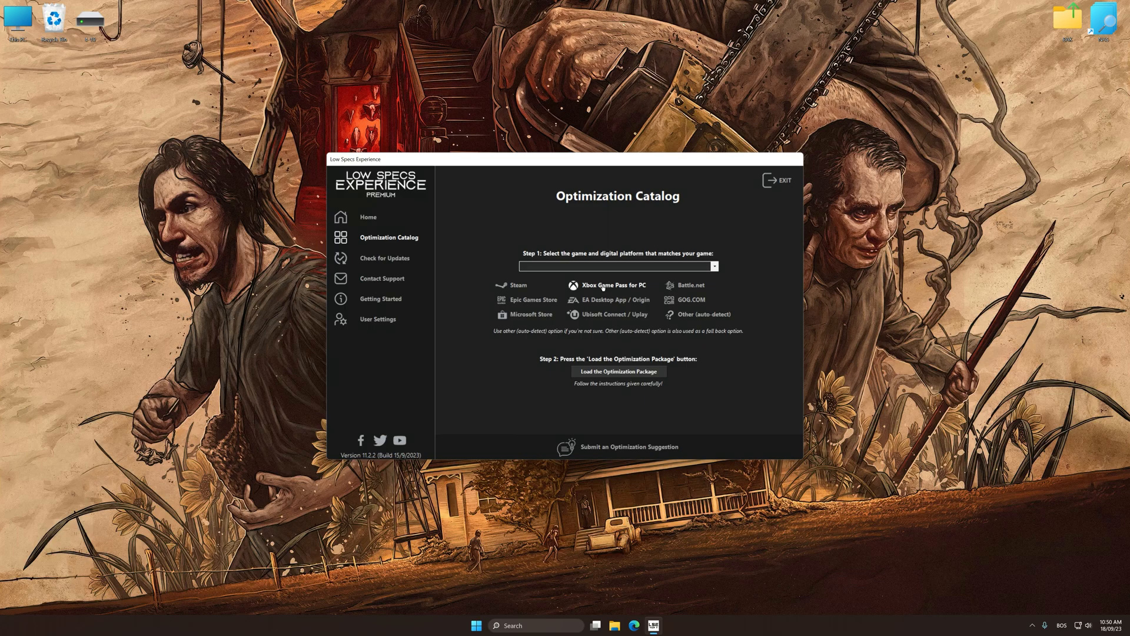
left_click(714, 266)
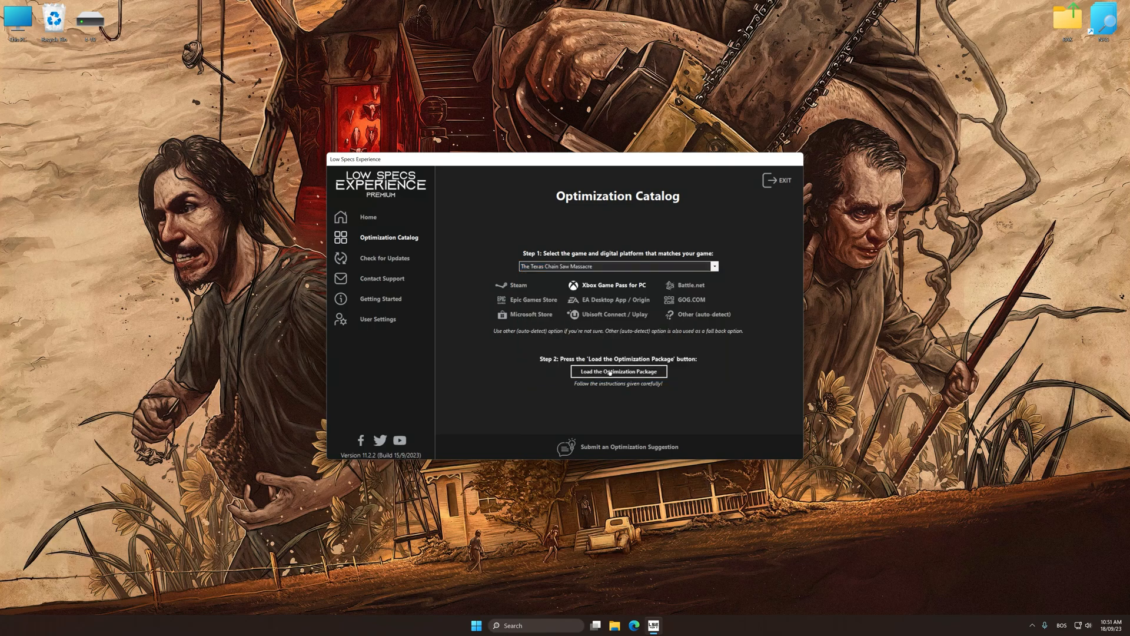
left_click(617, 371)
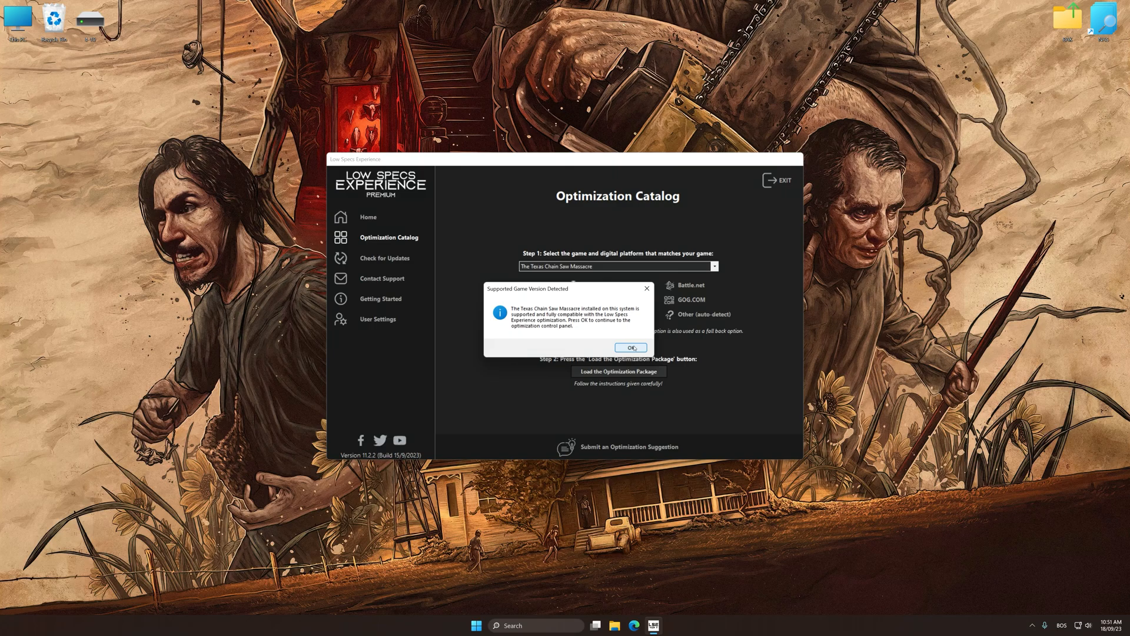
left_click(627, 347)
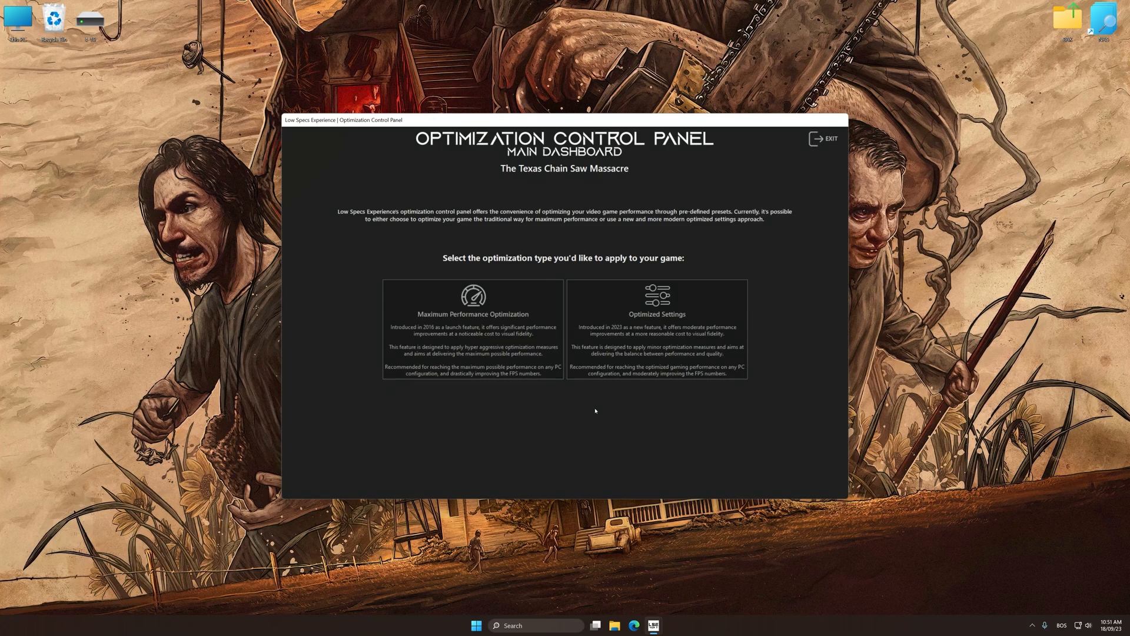
Step: Run Maximum Performance Optimization with Potato-Low at 3840 x 2160
left_click(473, 325)
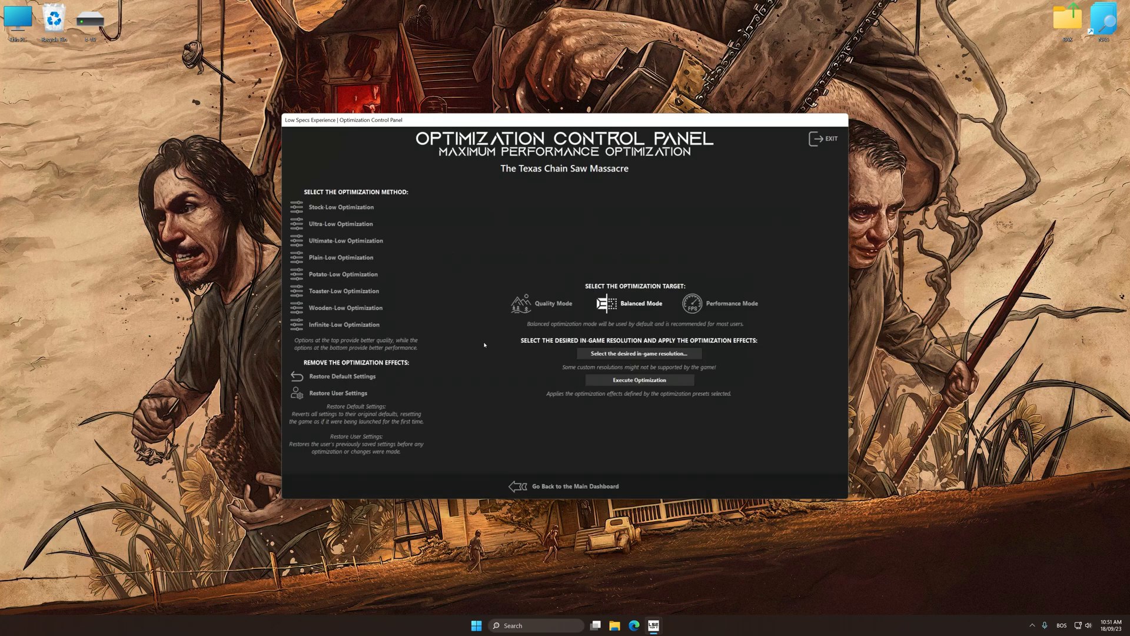
mouse_move(343, 274)
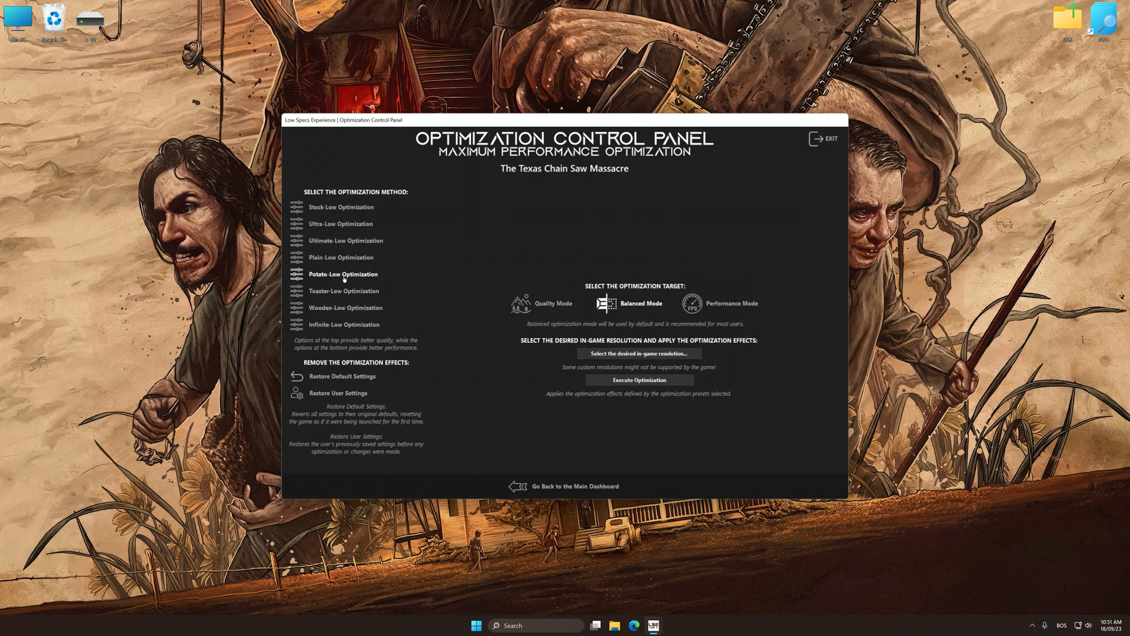
left_click(639, 354)
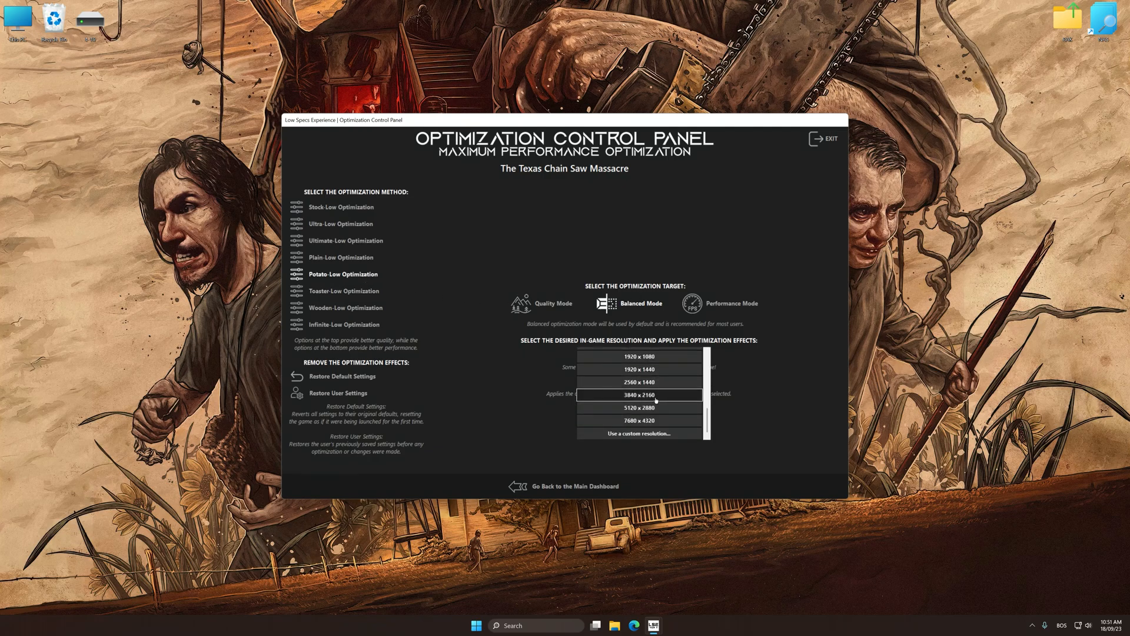
left_click(639, 396)
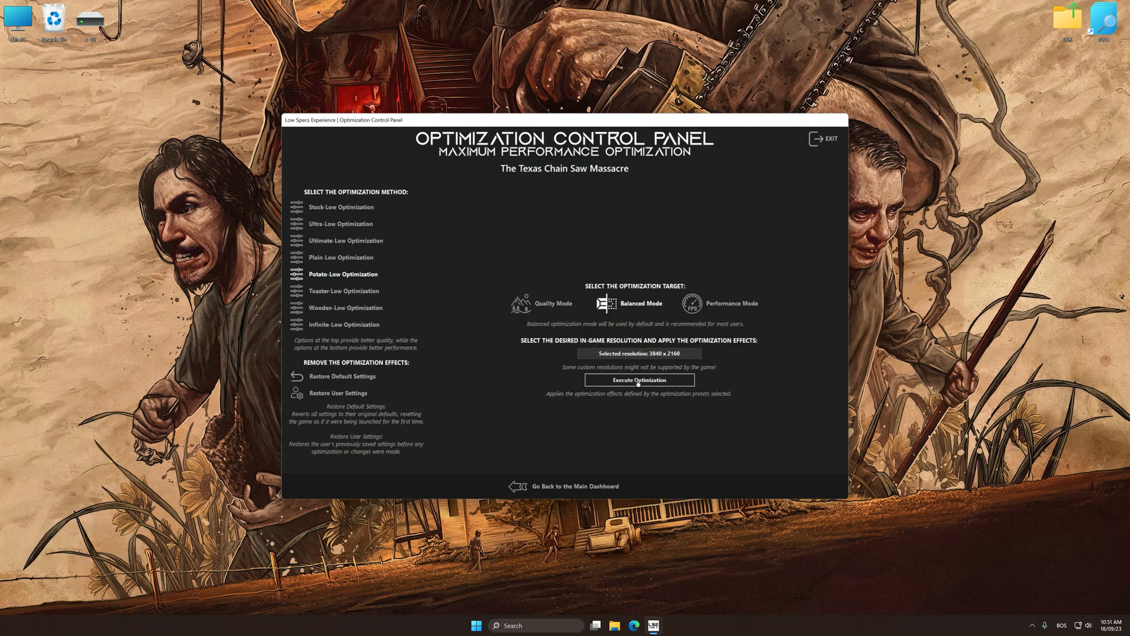
left_click(637, 380)
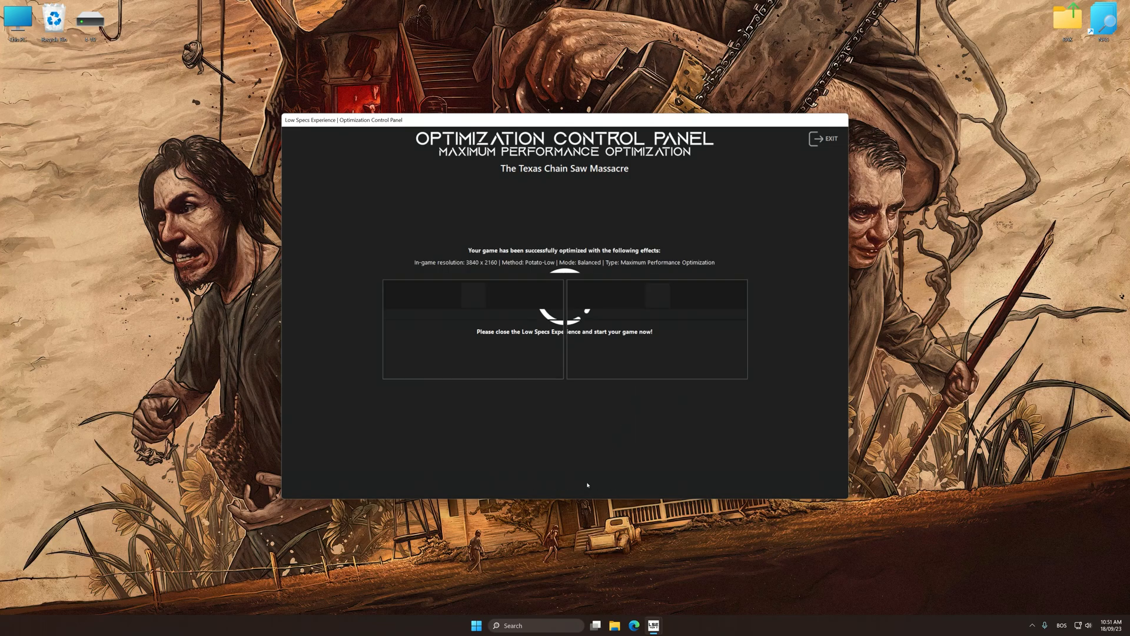
Step: Restore the game's previously backed-up user settings and confirm
left_click(341, 393)
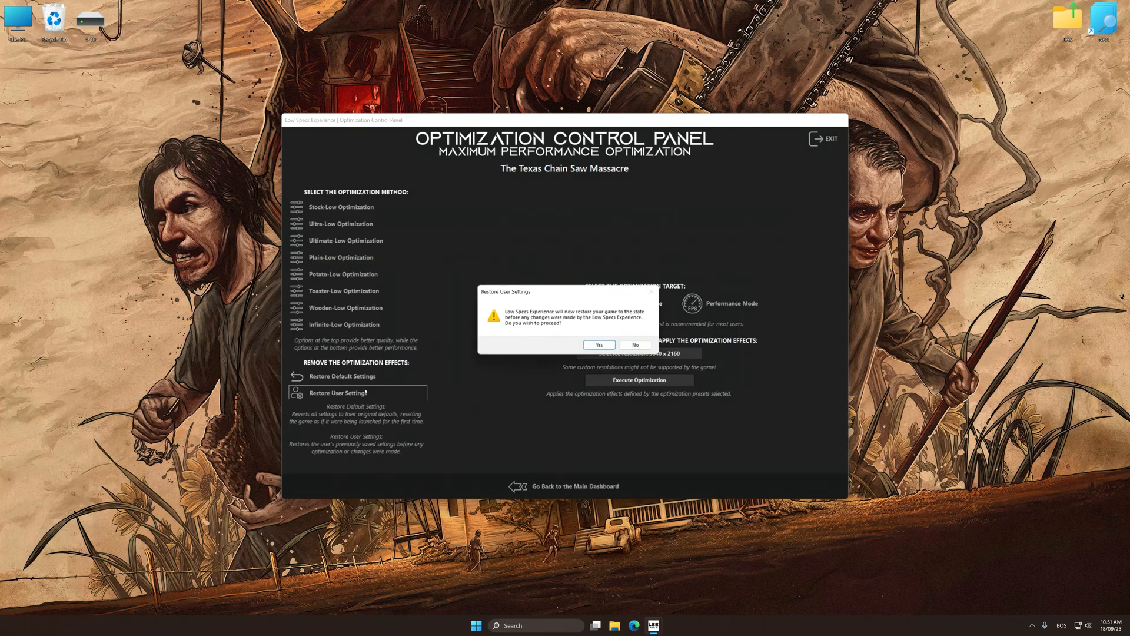
left_click(598, 345)
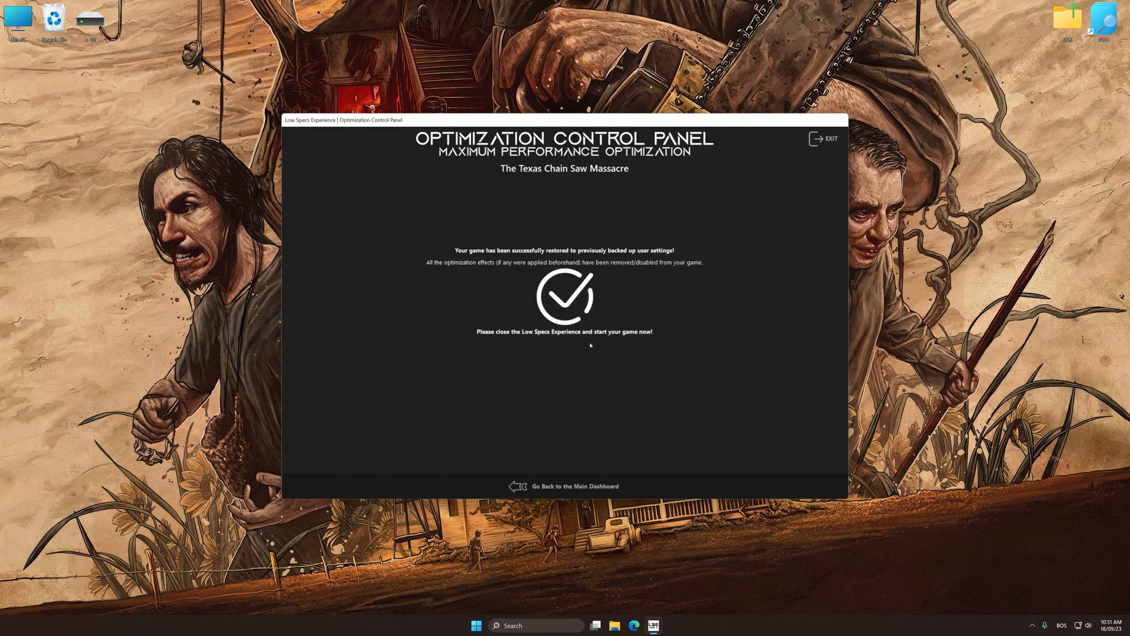